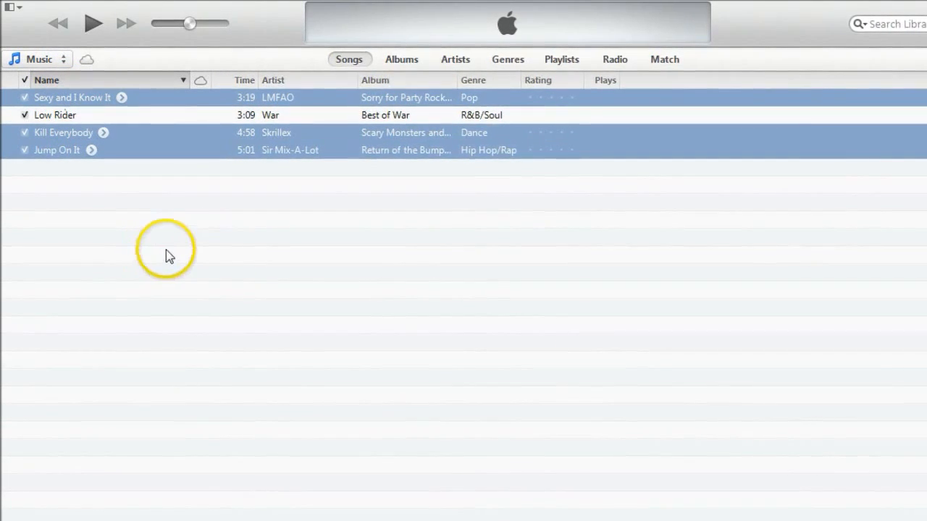
mouse_move(151, 278)
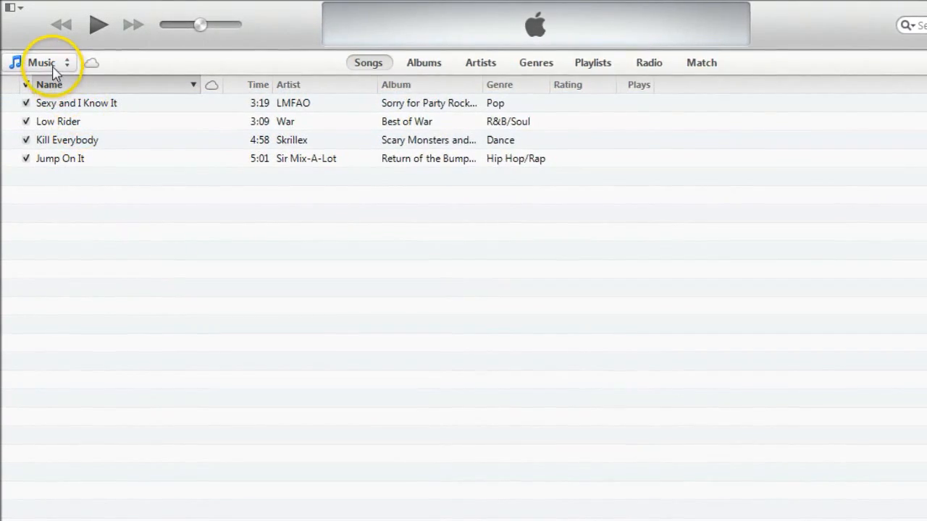
Create a new empty playlist and name it 'Mix #3'
left_click(40, 62)
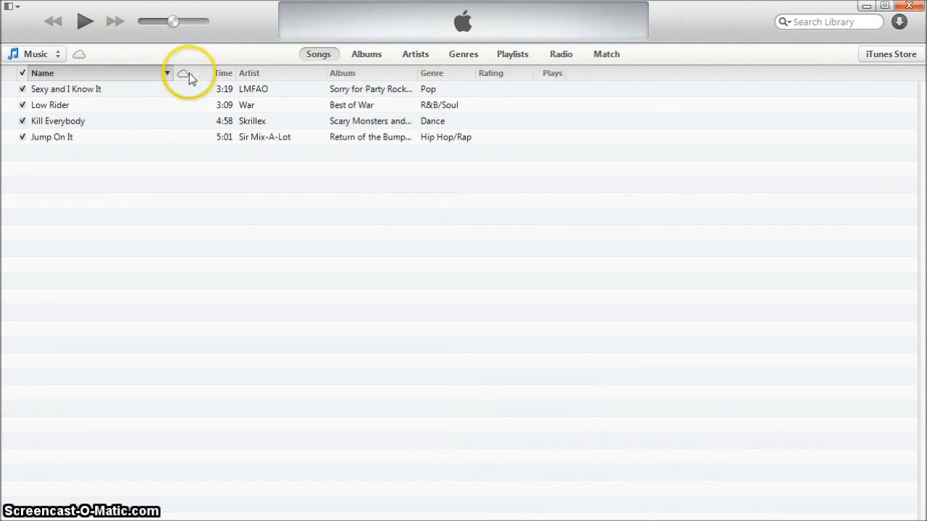
left_click(513, 53)
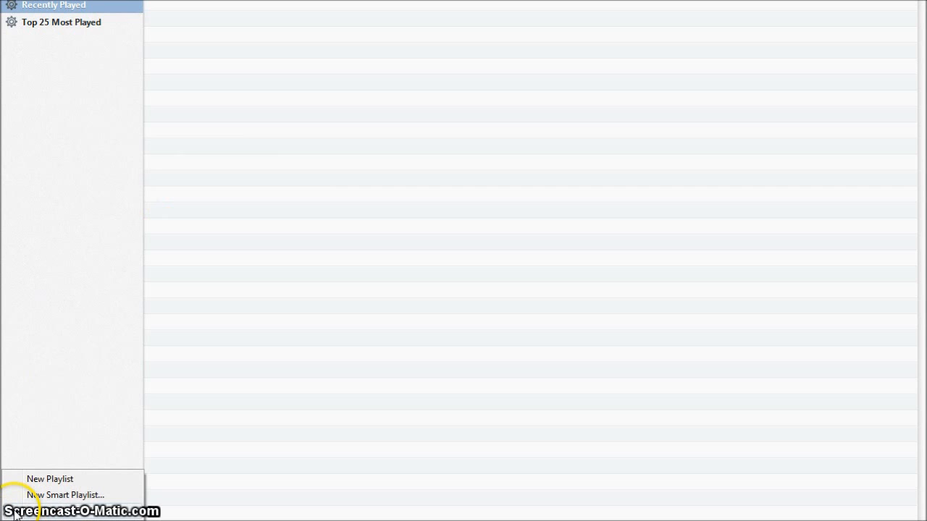
mouse_move(49, 478)
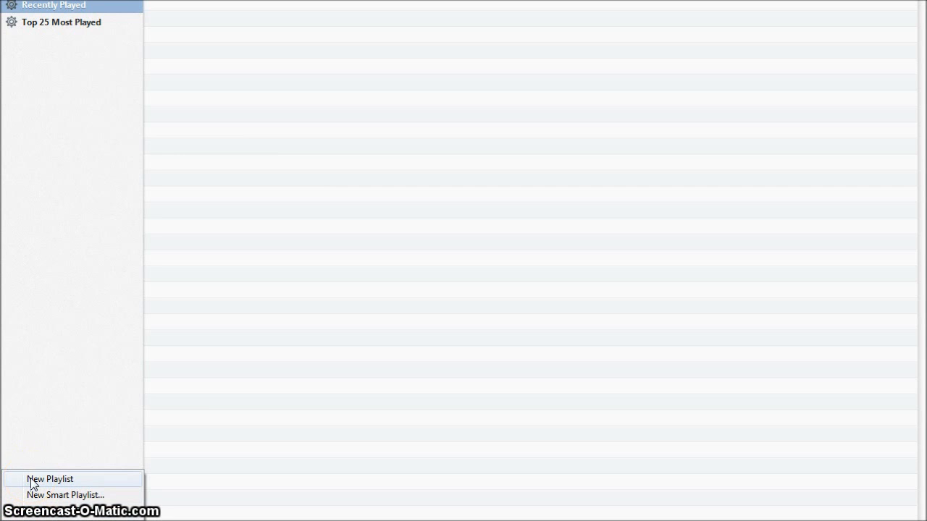
left_click(50, 478)
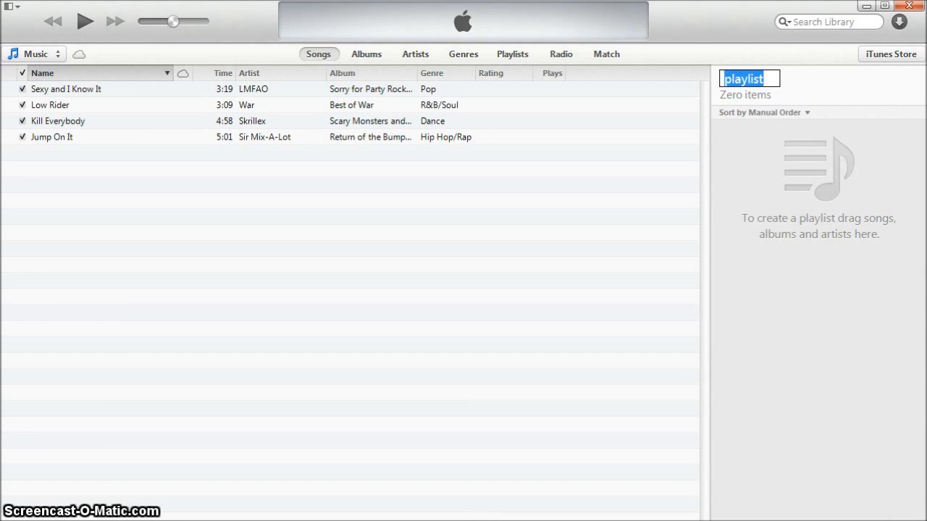
type("Mix #3")
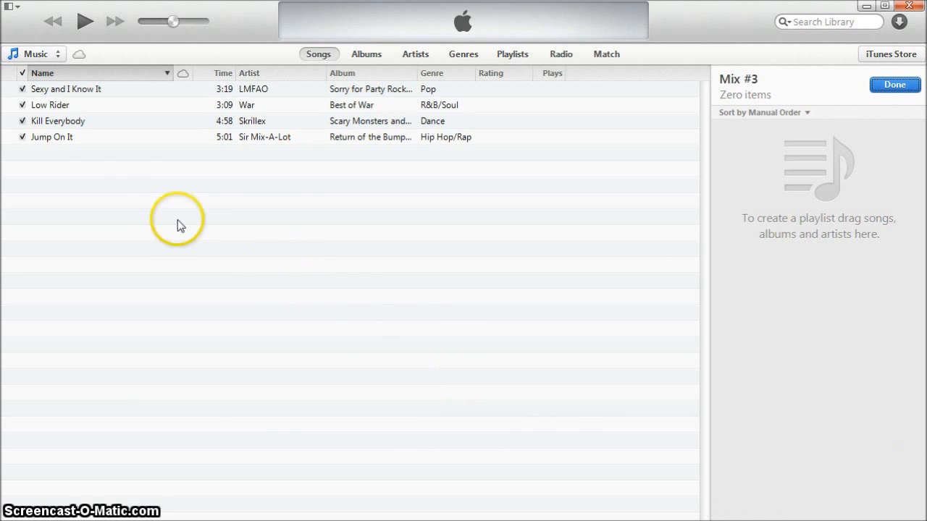
Add Sexy and I Know It, Kill Everybody and Jump On It to Mix #3 and finish editing
left_click_drag(65, 88, 731, 144)
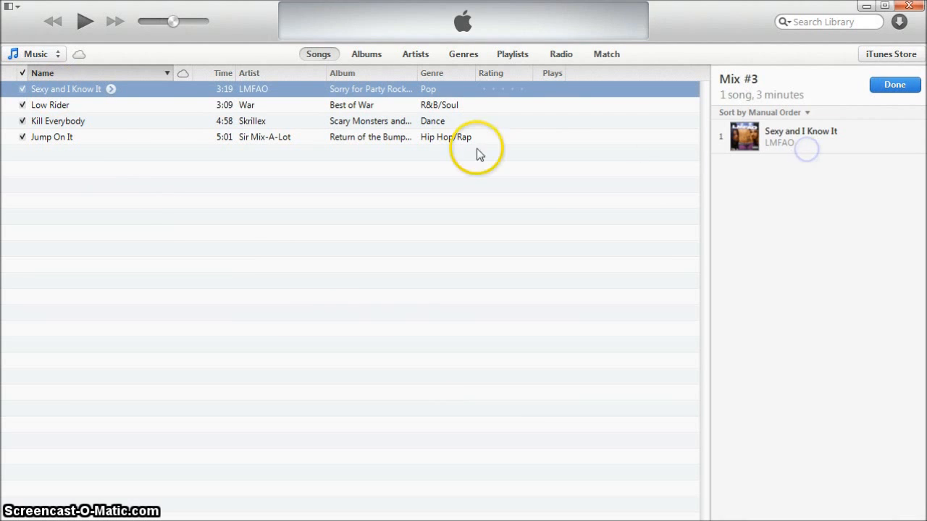
left_click_drag(58, 122, 789, 189)
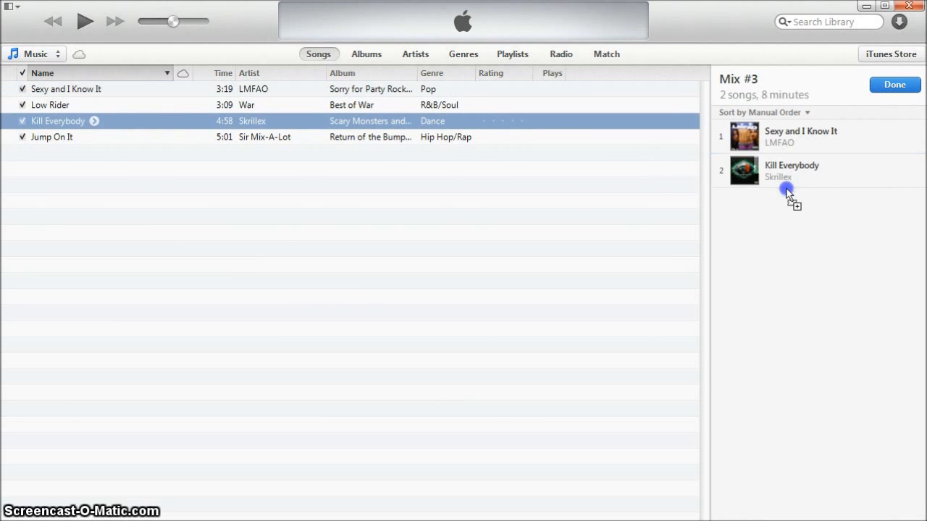
left_click_drag(52, 137, 817, 216)
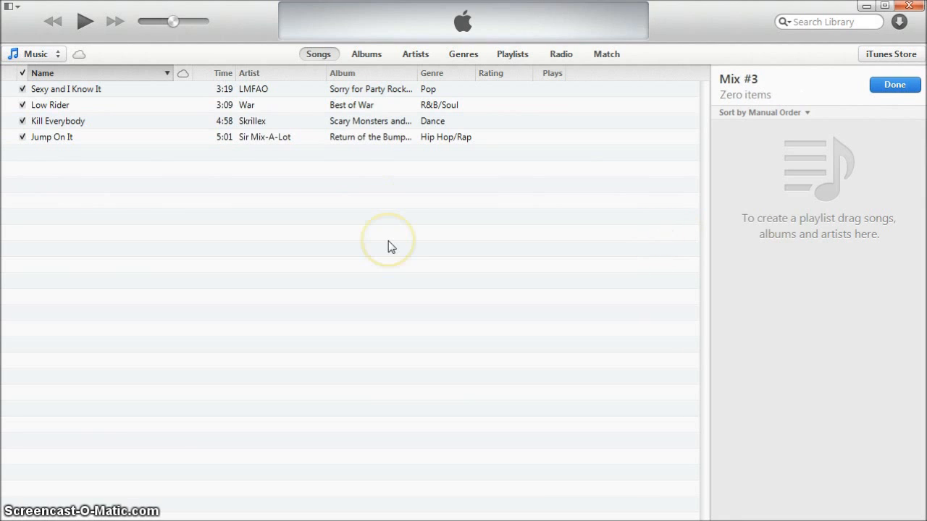
mouse_move(364, 238)
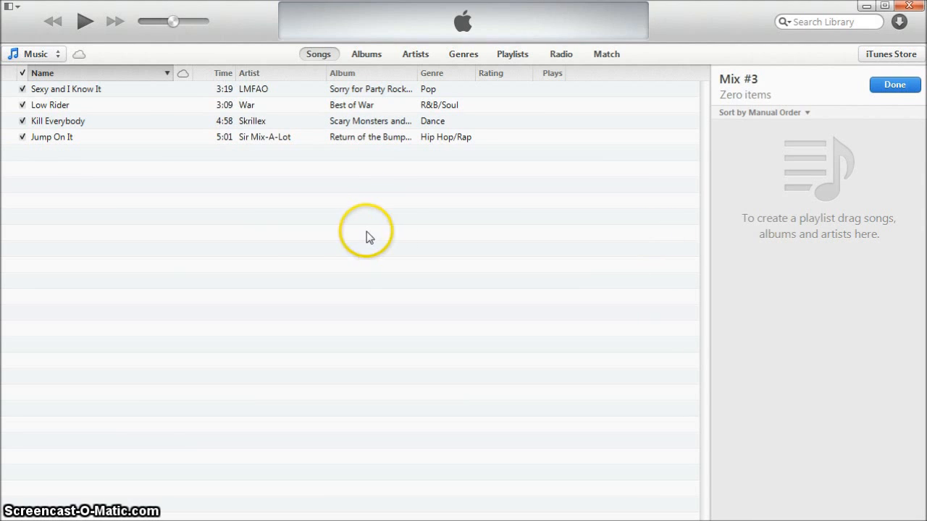
mouse_move(46, 158)
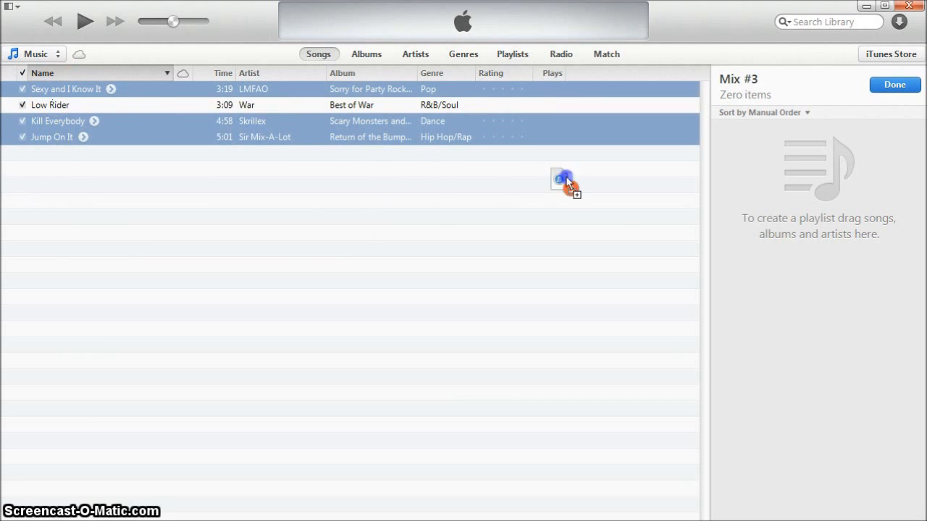
left_click_drag(565, 181, 818, 174)
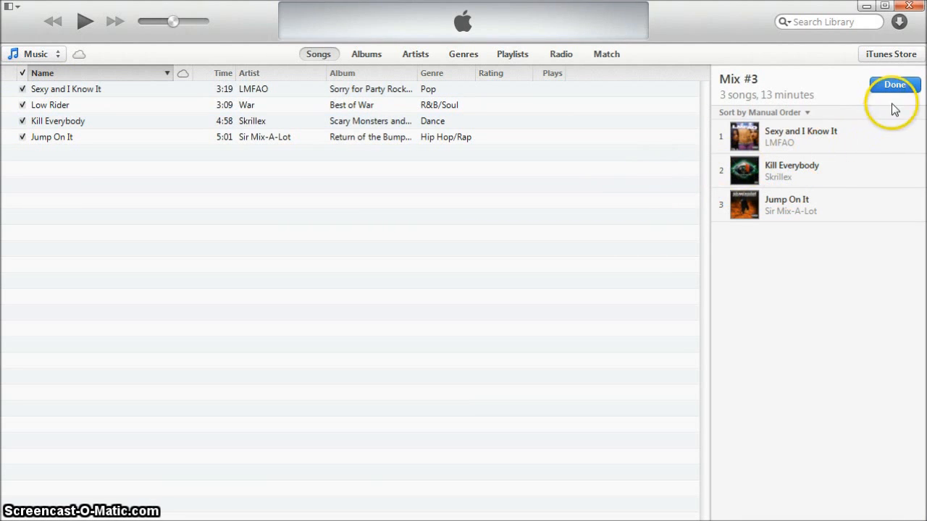
left_click(894, 84)
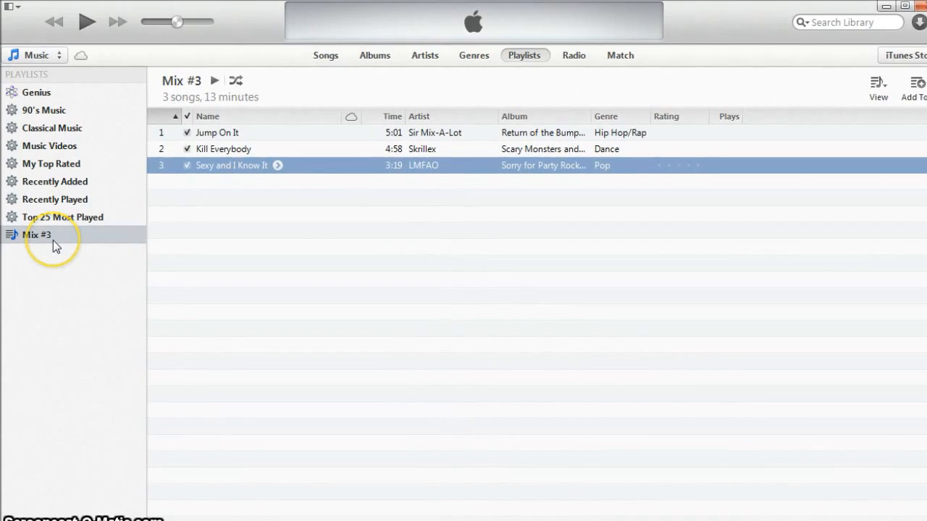
Bring up the context menu of actions for the Mix #3 playlist
right_click(37, 234)
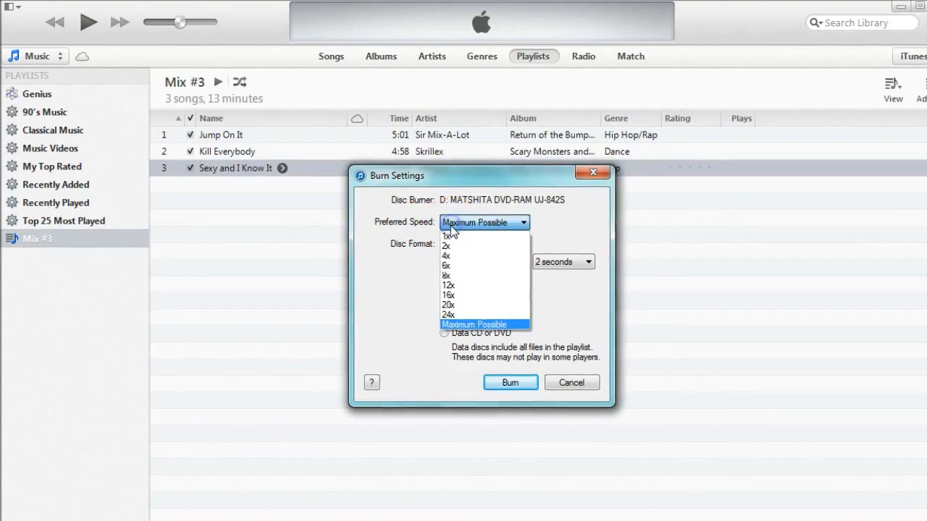
Keep burn speed at Maximum Possible and choose Audio CD as the disc format
left_click(475, 324)
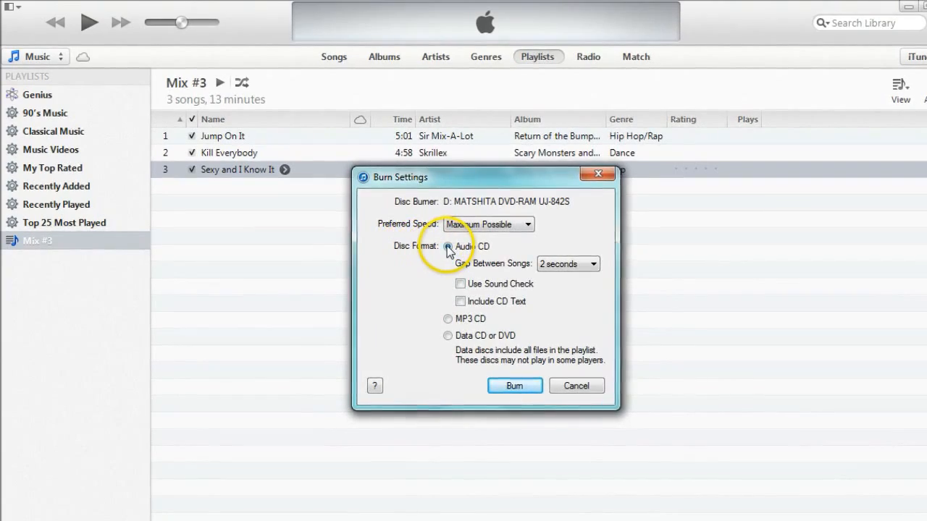
left_click(449, 247)
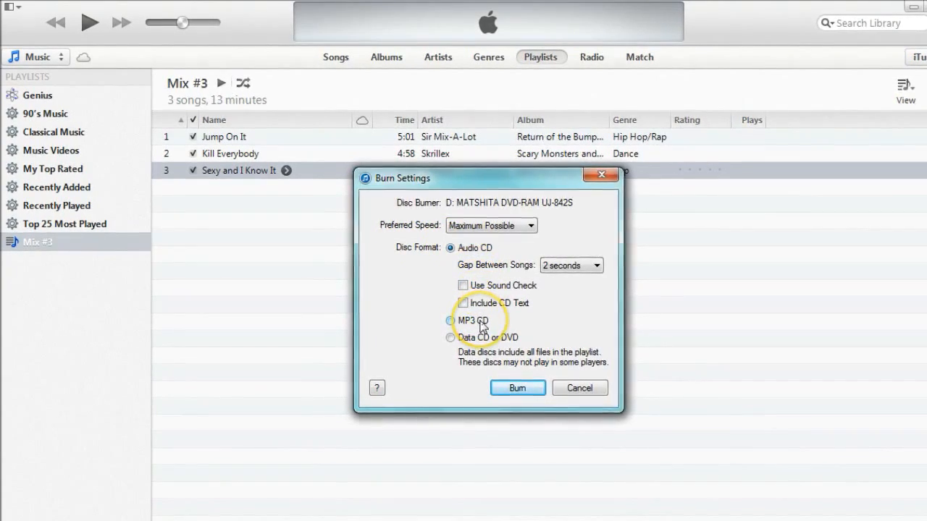
left_click(450, 339)
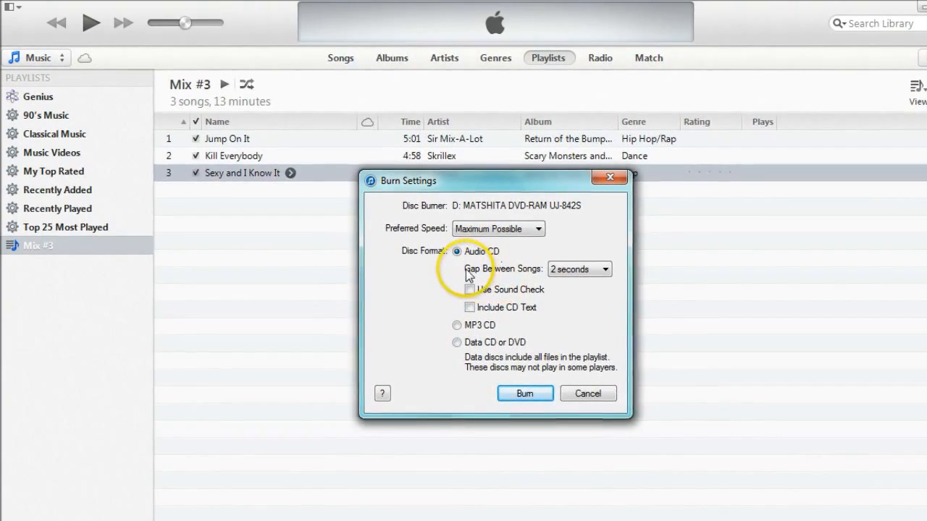
left_click(572, 269)
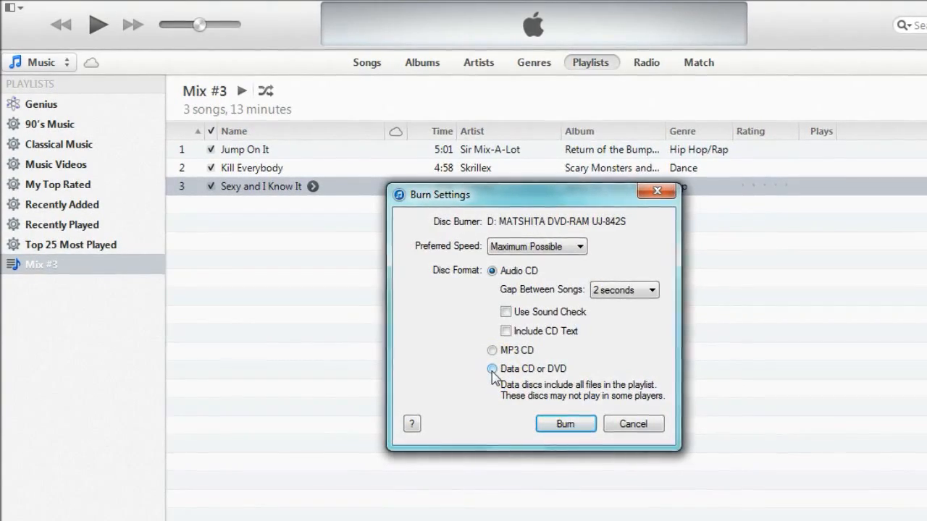
Set a 3-second gap between songs, include CD Text, and start the burn
left_click(492, 271)
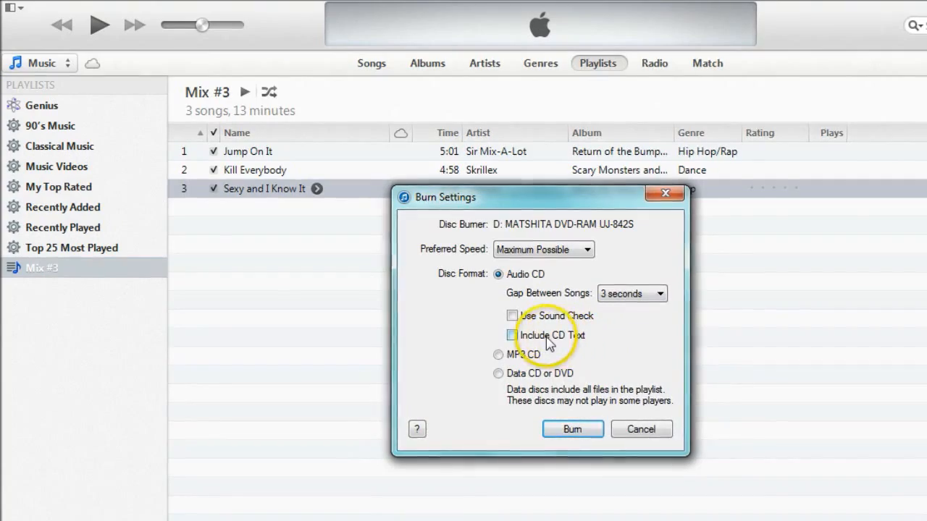
left_click(512, 336)
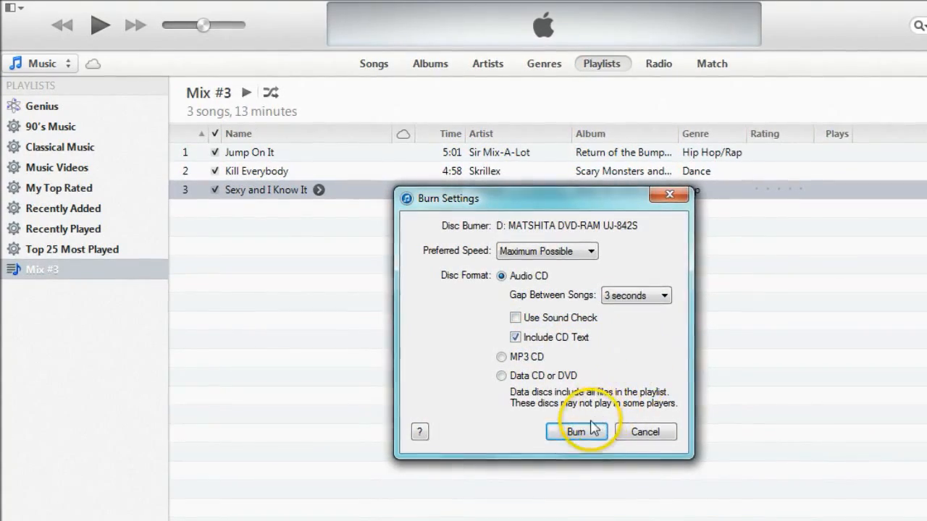
left_click(576, 432)
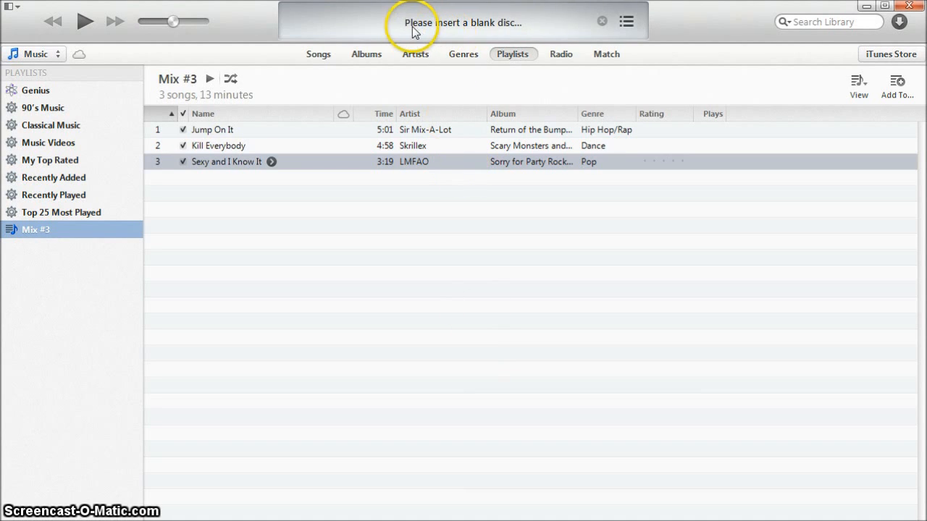
mouse_move(402, 324)
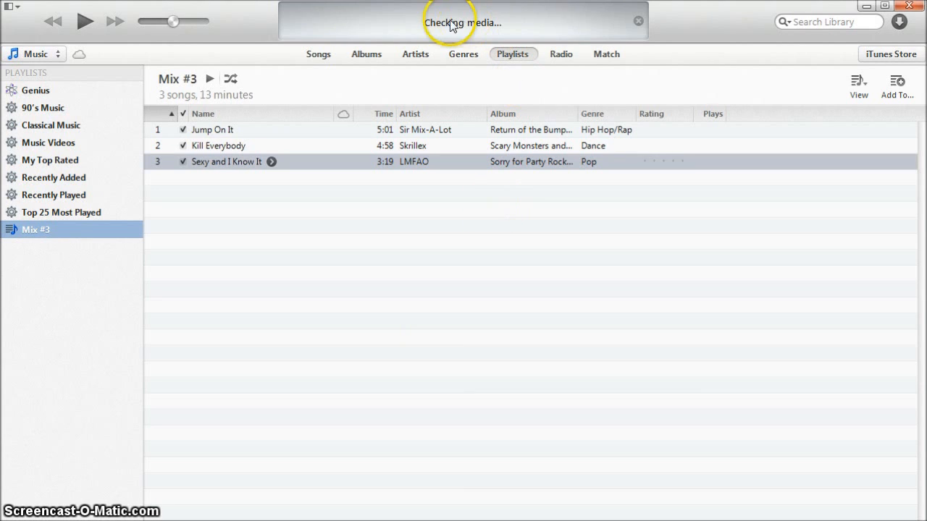
mouse_move(461, 255)
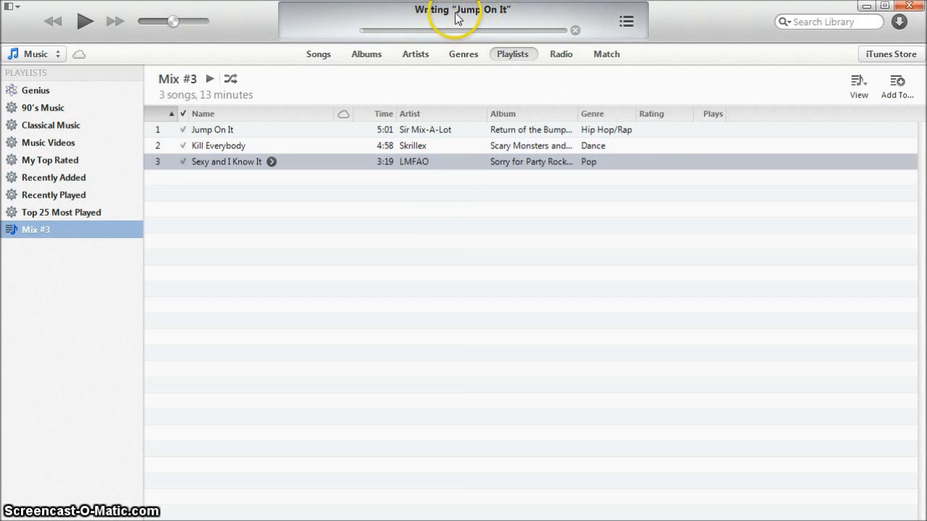
mouse_move(408, 18)
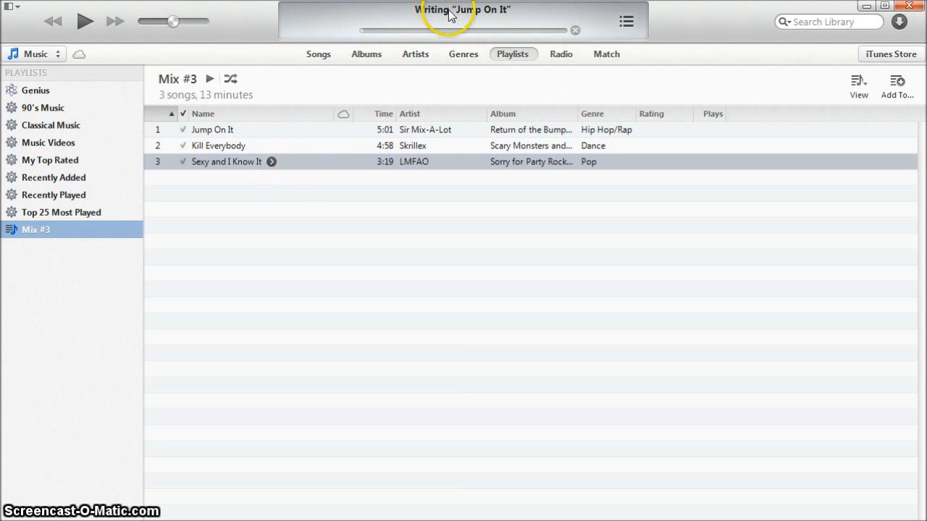
mouse_move(397, 229)
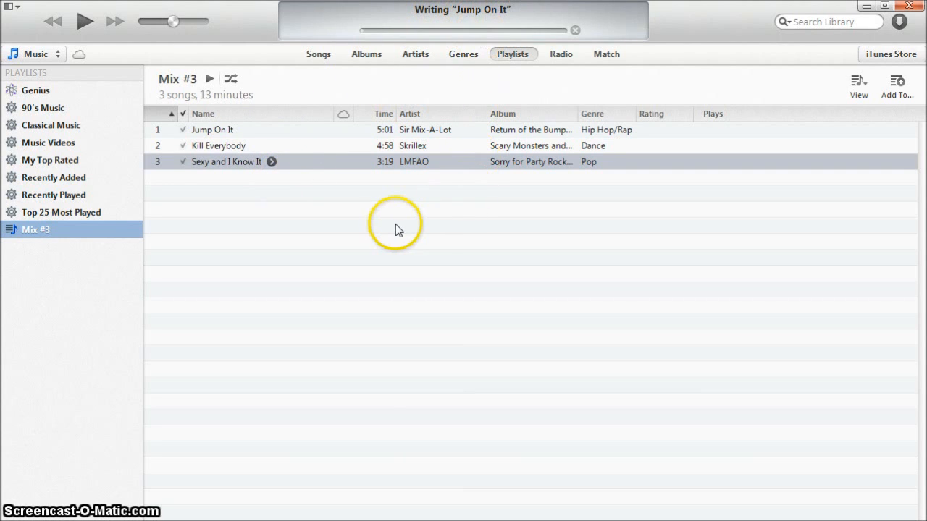
mouse_move(567, 315)
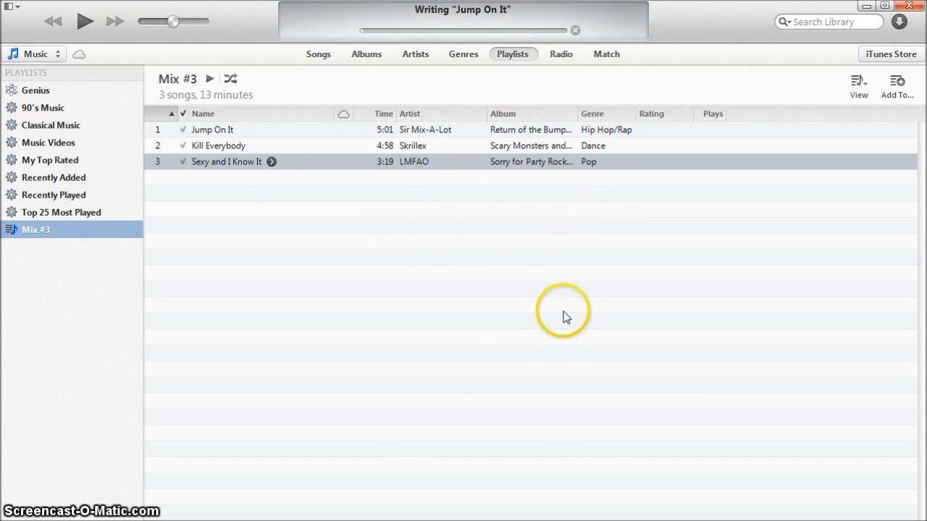
mouse_move(565, 316)
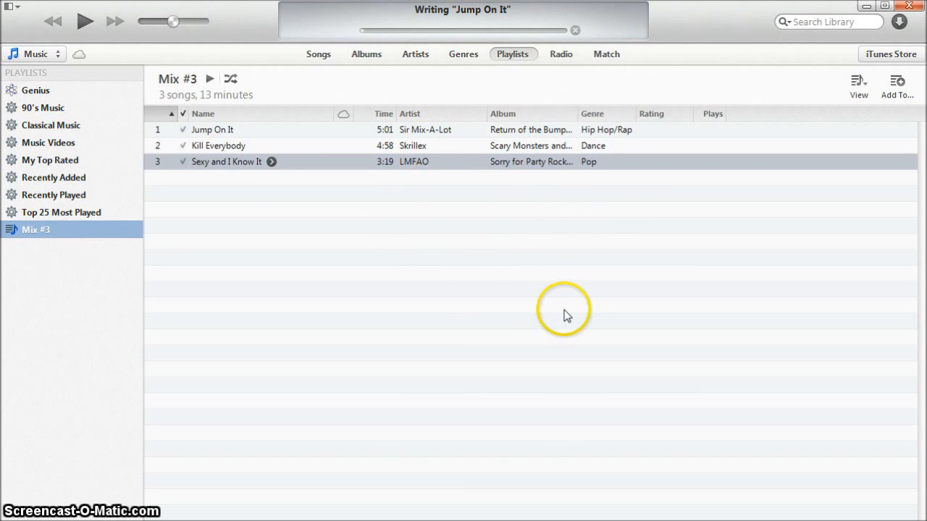
mouse_move(540, 284)
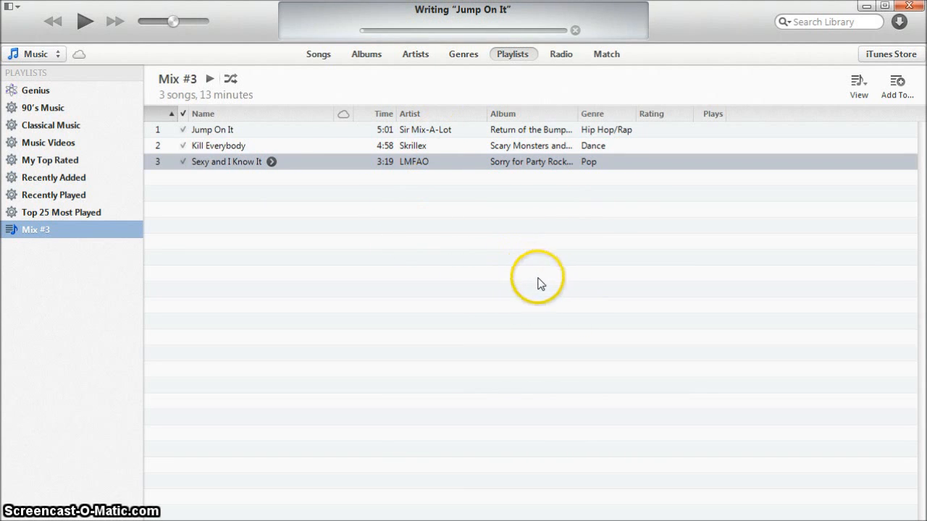
mouse_move(534, 240)
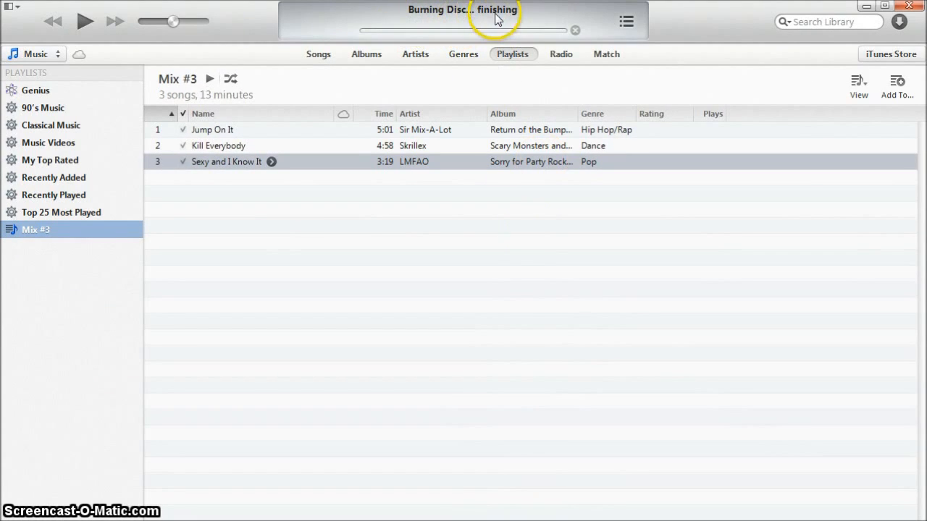
mouse_move(427, 79)
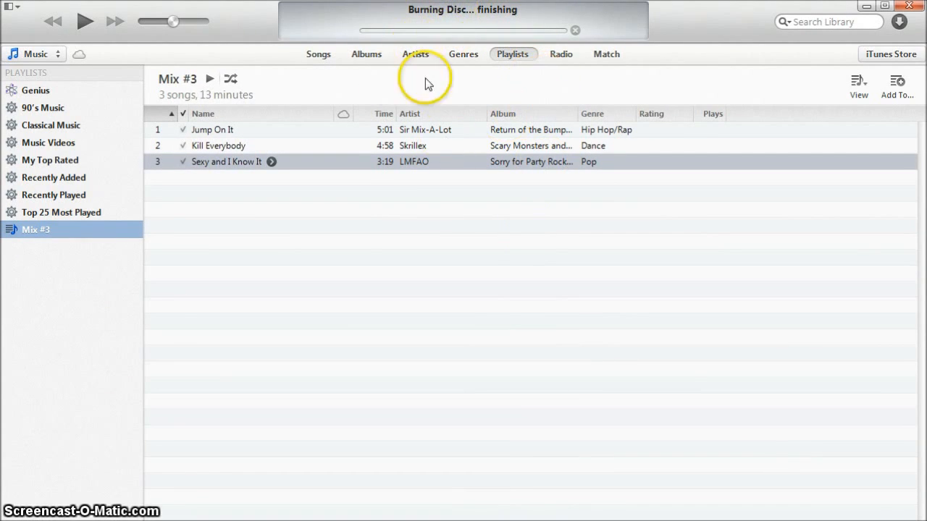
mouse_move(511, 301)
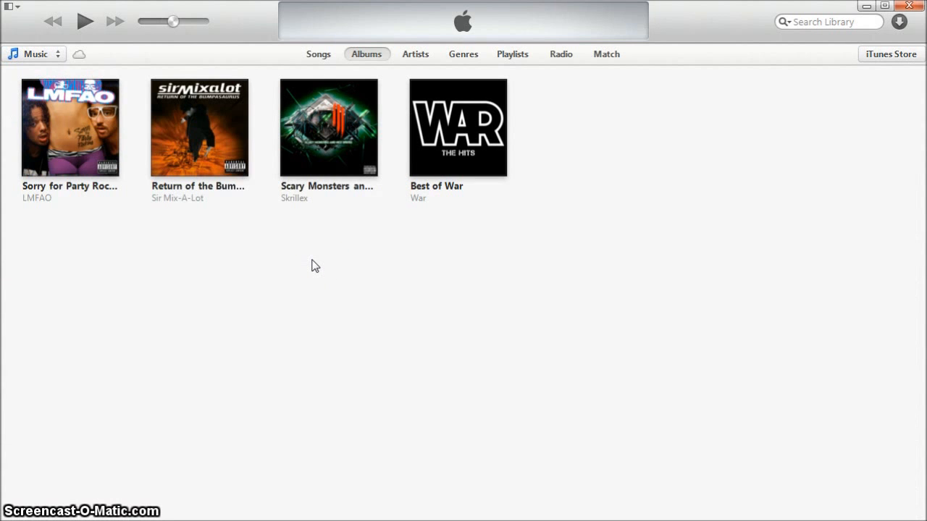
mouse_move(318, 53)
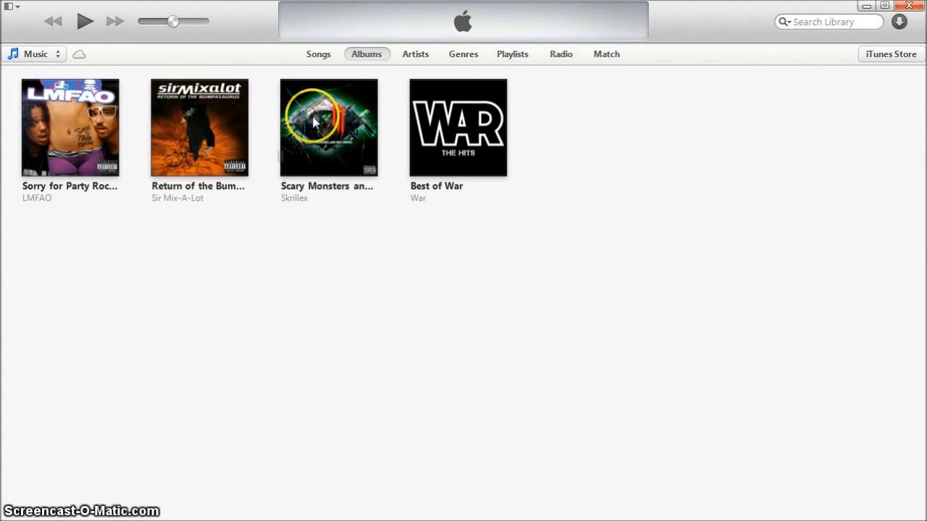
Switch the library from Albums to the Songs list of four tracks
left_click(319, 54)
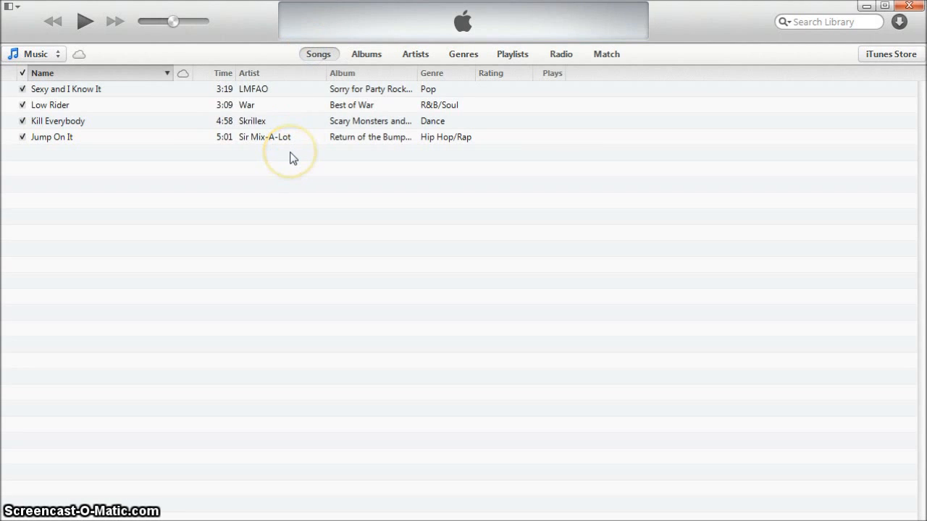